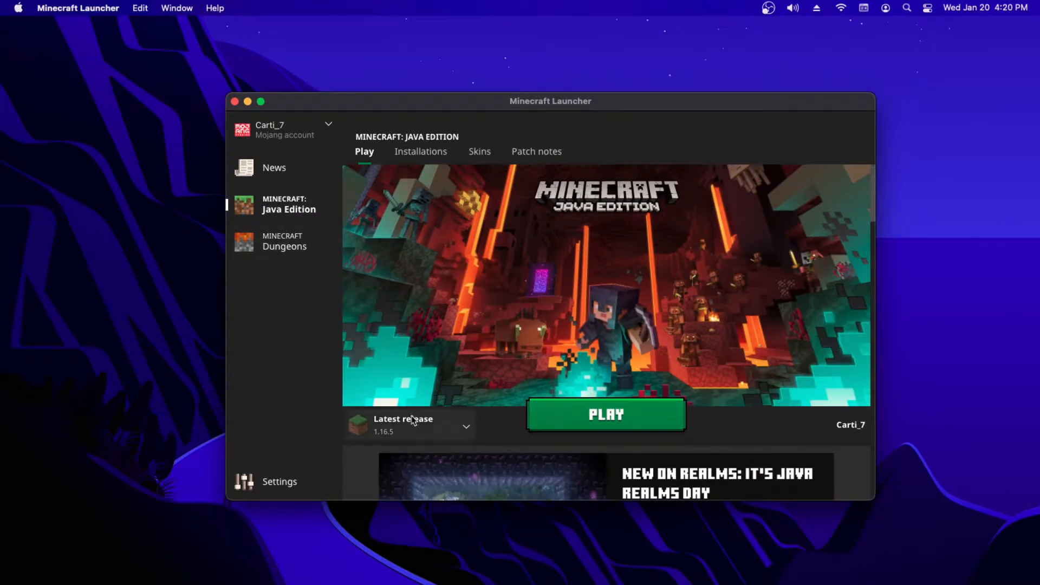
mouse_move(438, 425)
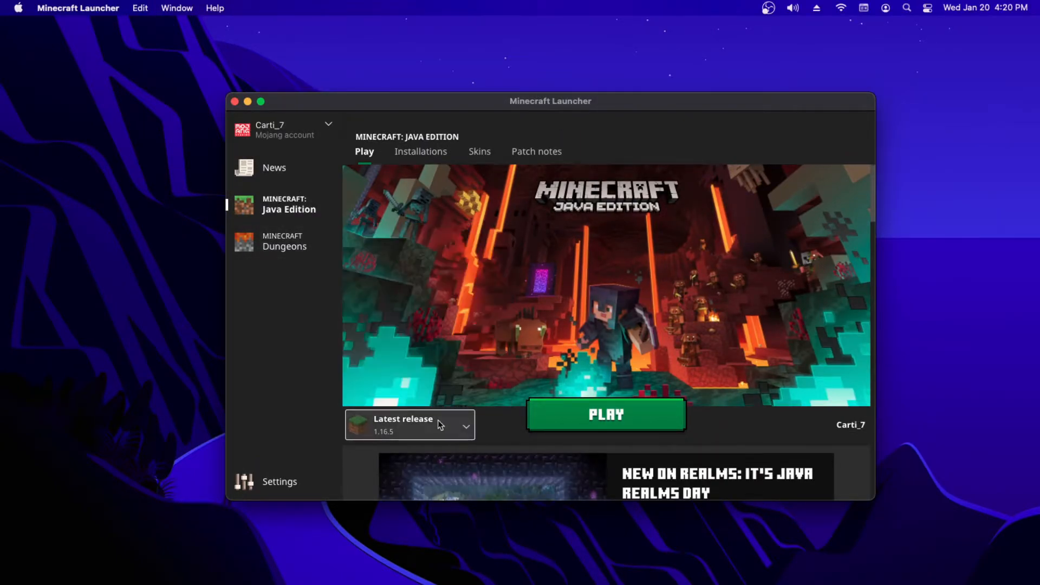
Select the Latest release 1.16.5 profile and launch it once.
click(605, 414)
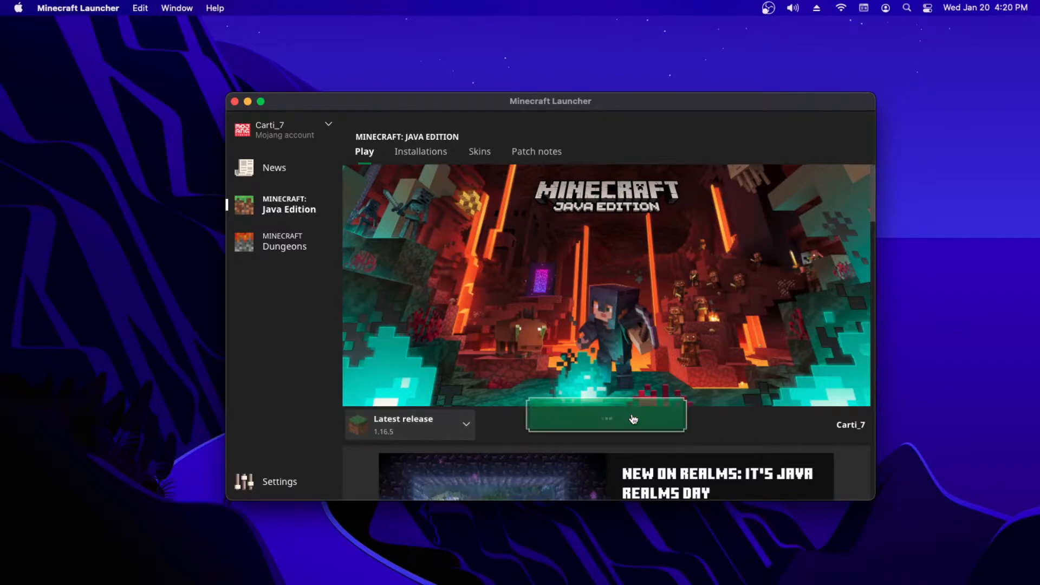
click(605, 416)
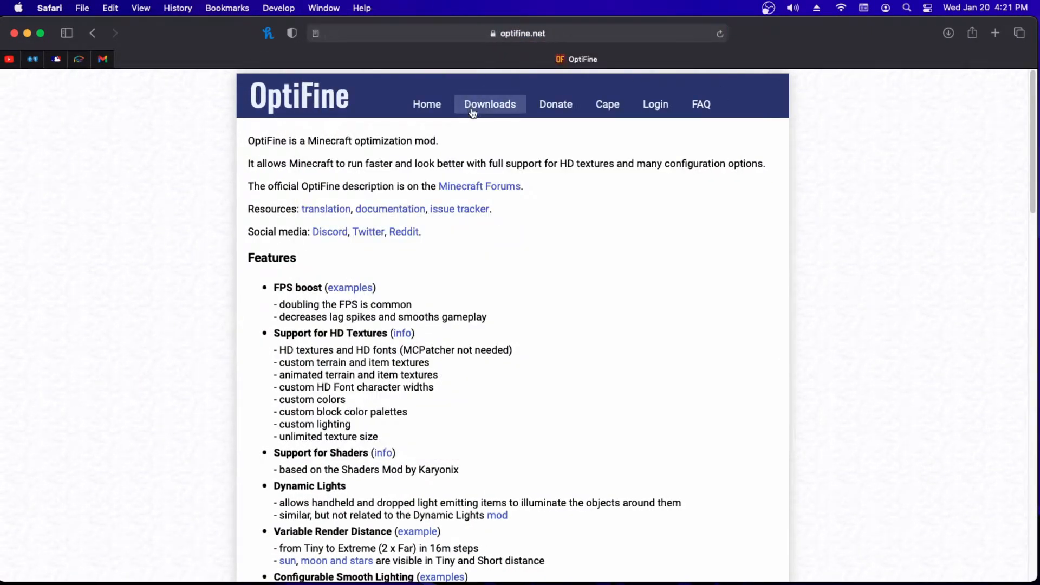
From the OptiFine Downloads page, request OptiFine HD U G6 for Minecraft 1.16.5.
click(489, 104)
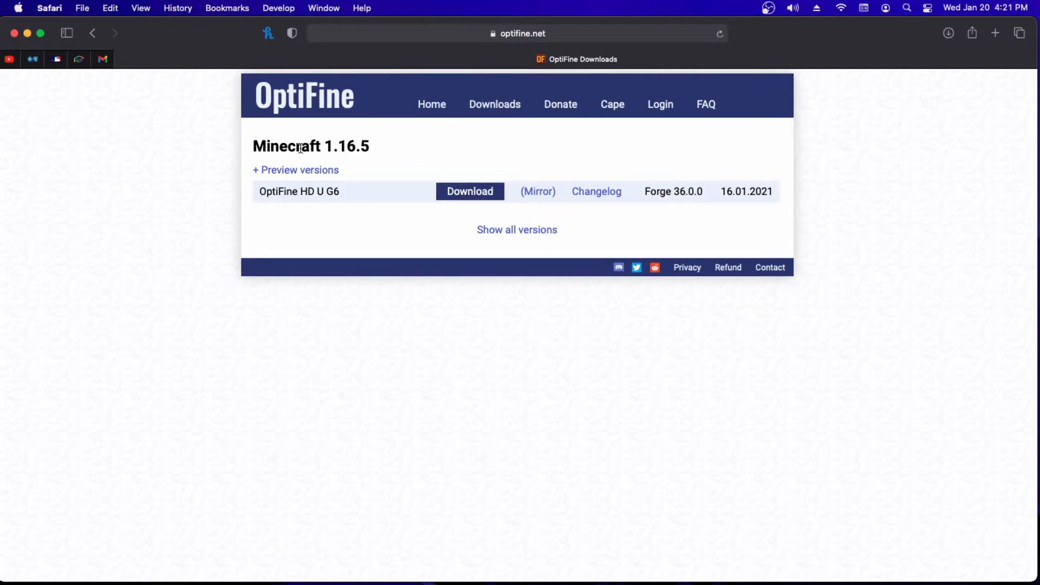
click(469, 192)
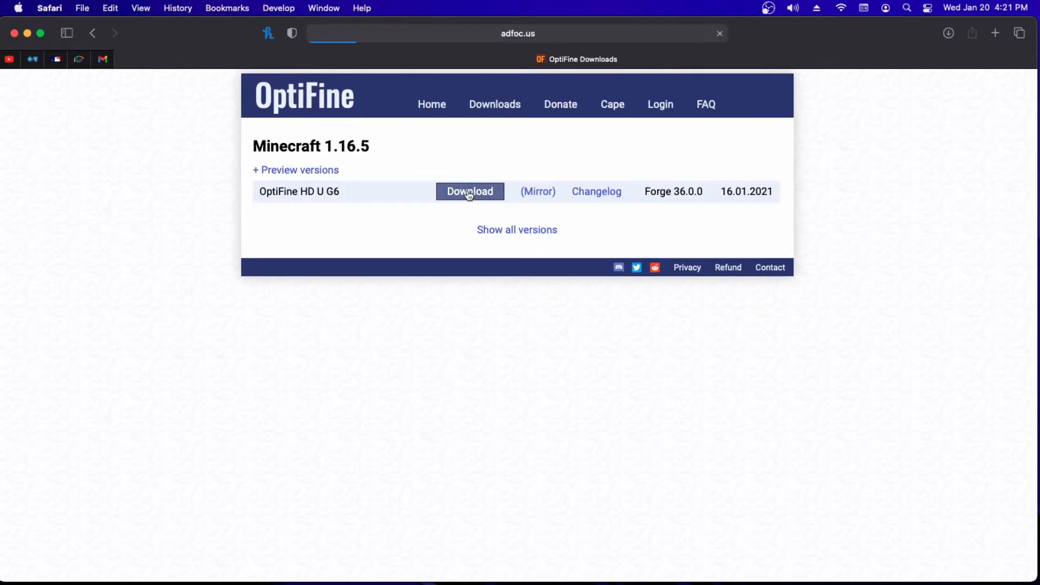
click(469, 191)
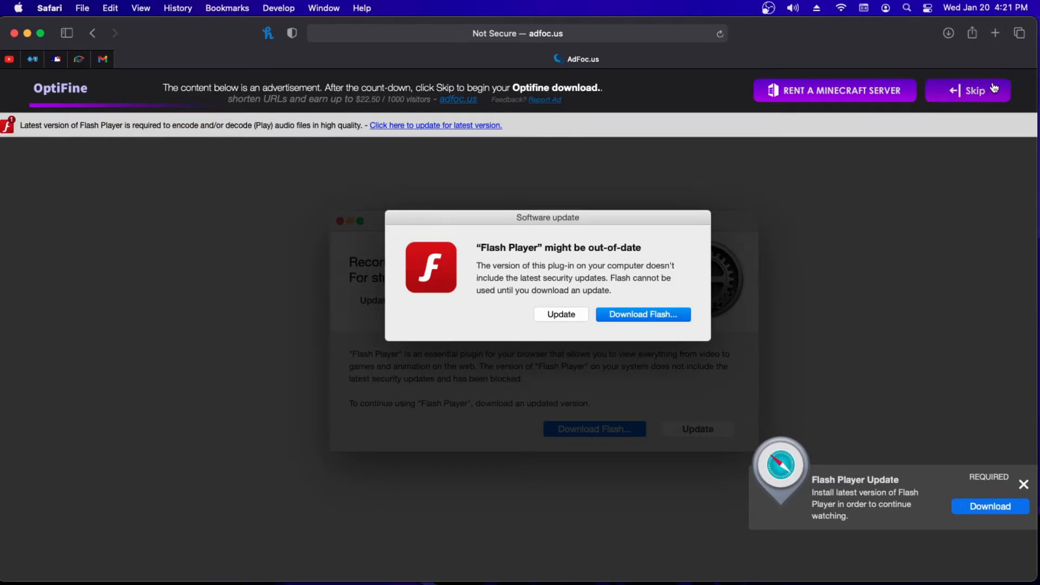
Skip the ad, download OptiFine_1.16.5_HD_U_G6.jar, and open it from Safari's downloads.
click(968, 90)
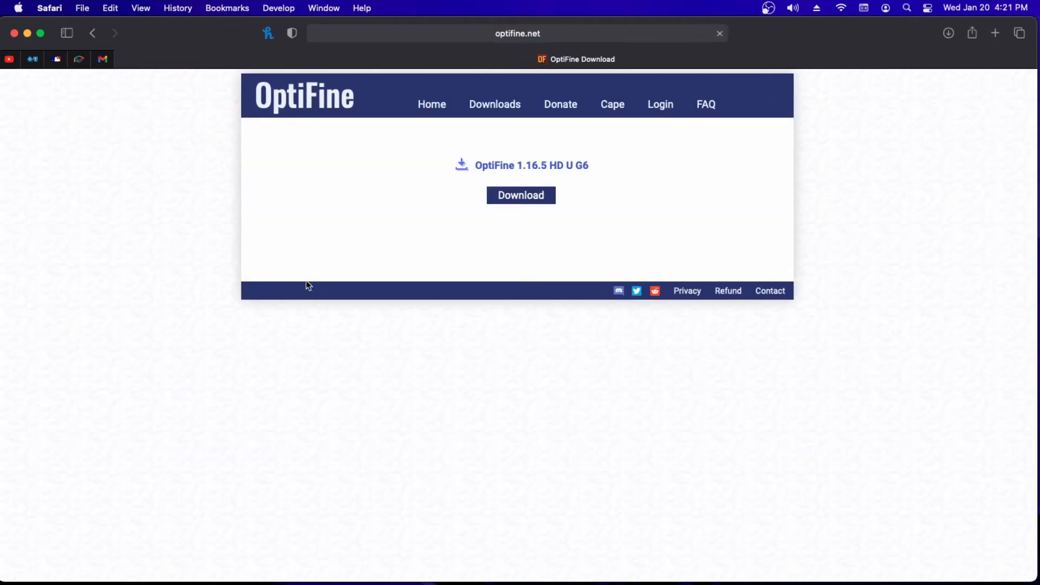
click(521, 195)
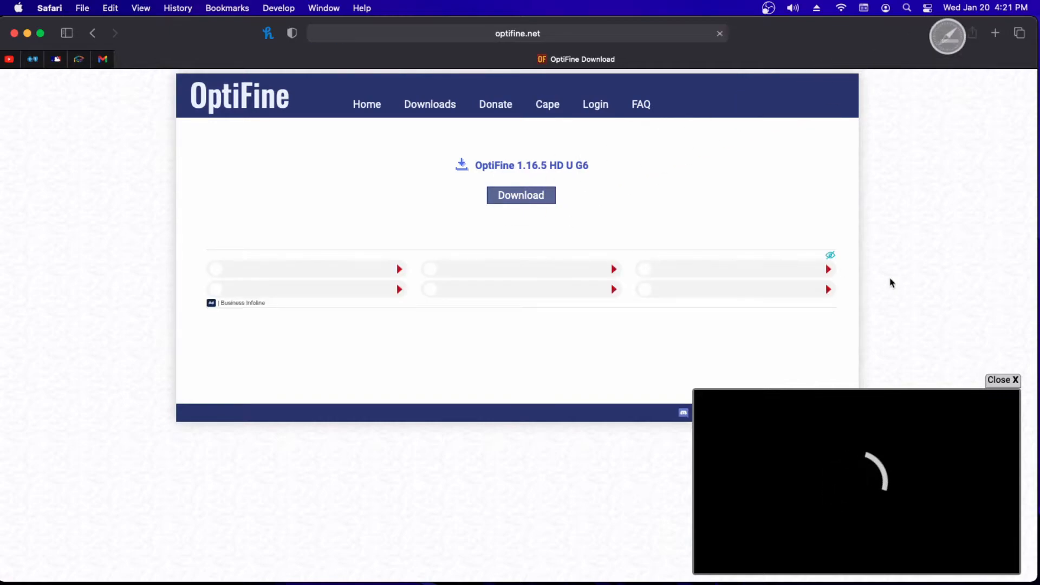
click(948, 33)
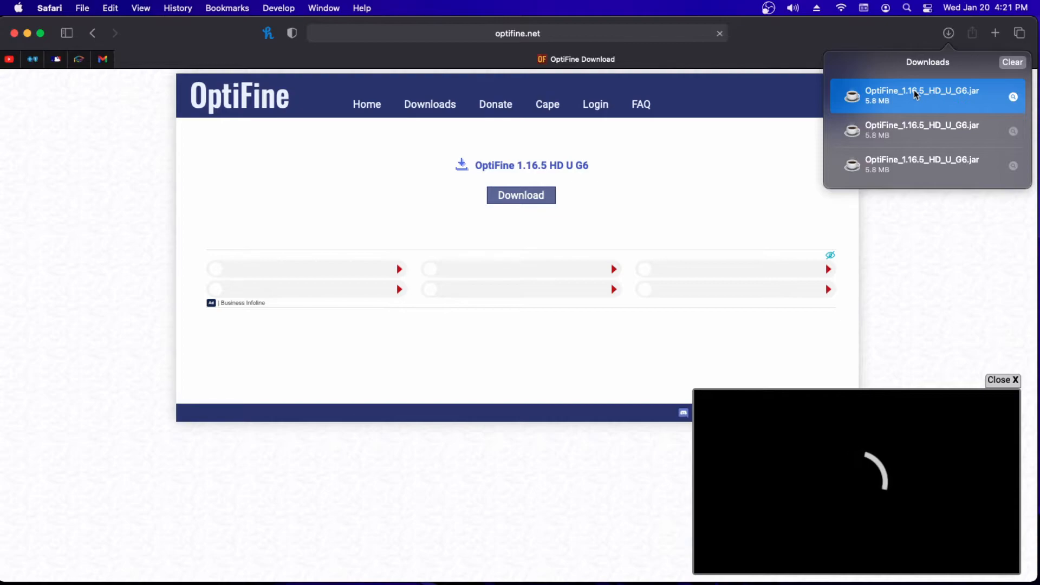
double_click(922, 95)
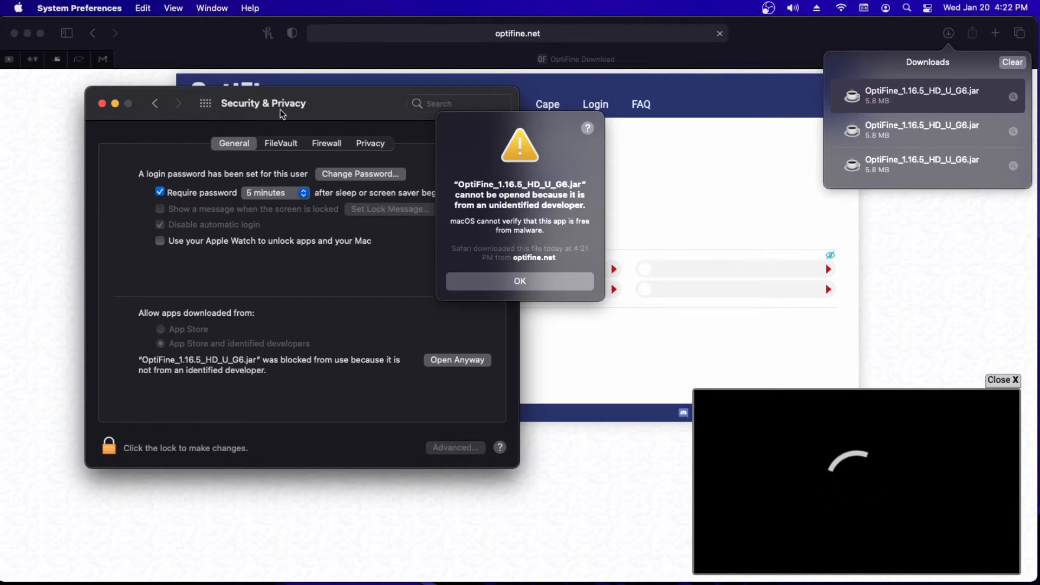
Allow the OptiFine jar via Open Anyway and dismiss Safari's can't-open alert.
click(520, 280)
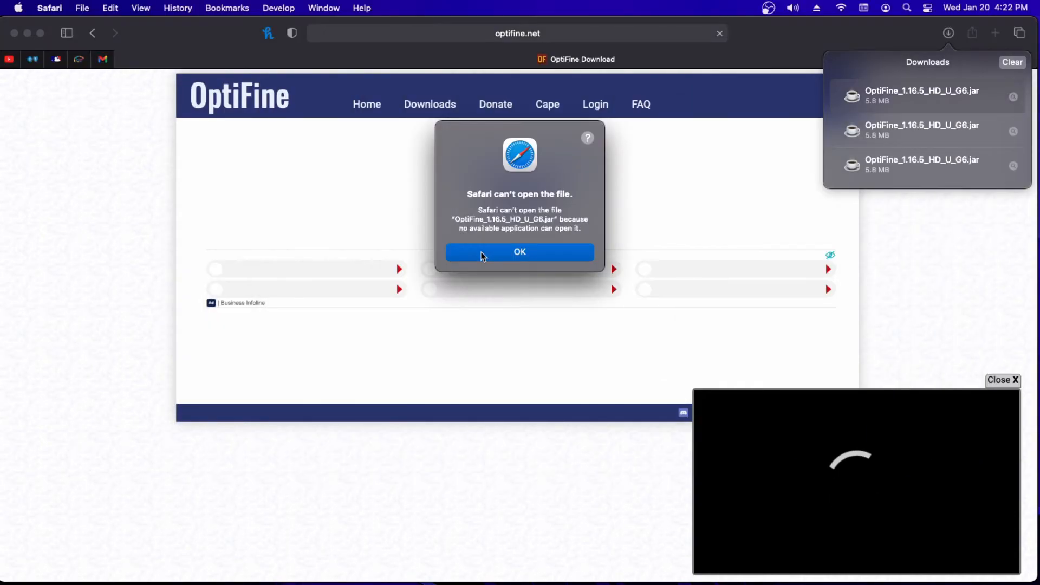
click(519, 251)
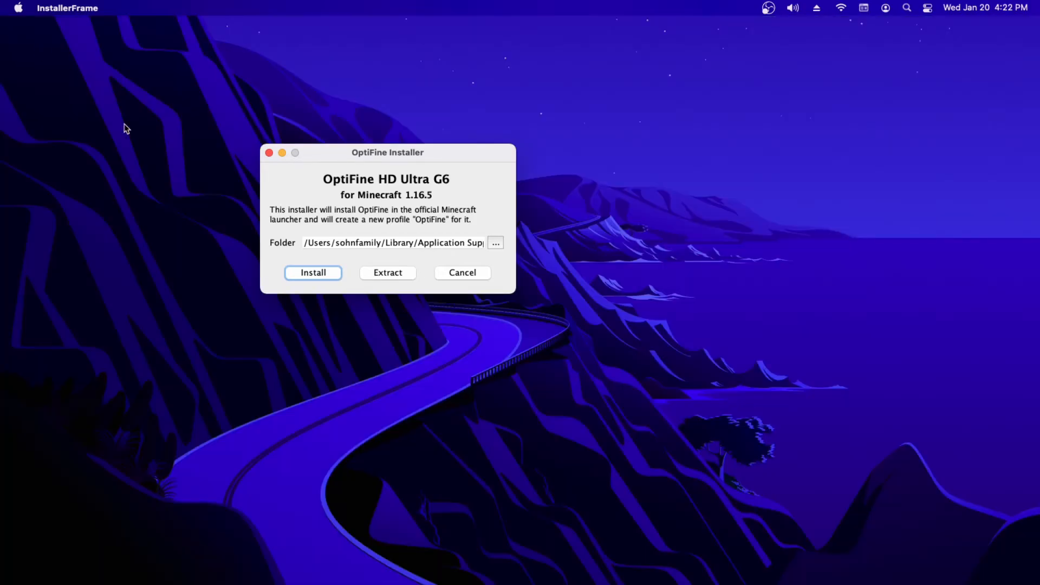
Install OptiFine HD Ultra G6, confirm success, then check the launcher's version list.
click(312, 273)
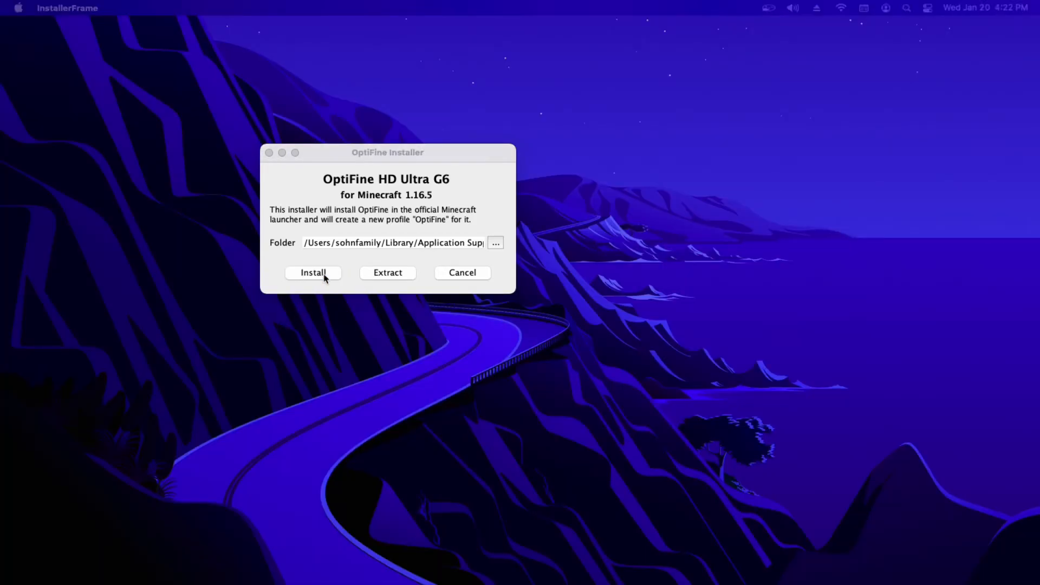
click(313, 272)
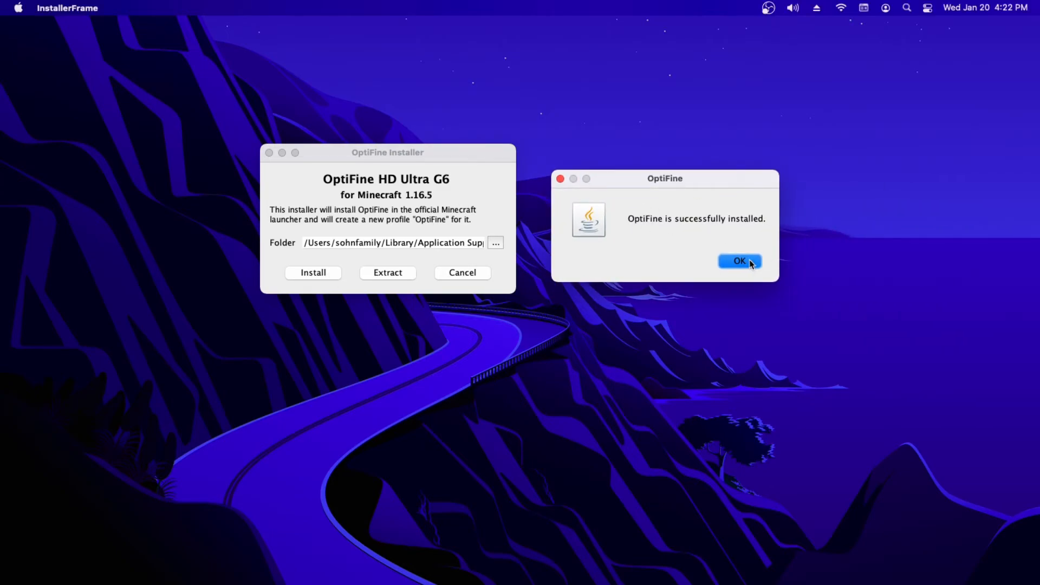
click(739, 260)
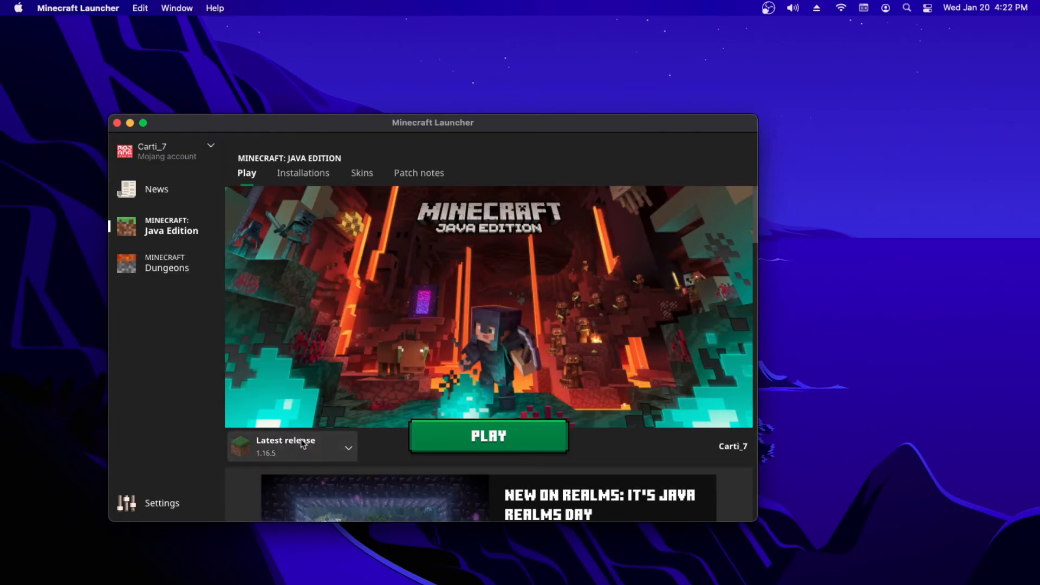
click(302, 172)
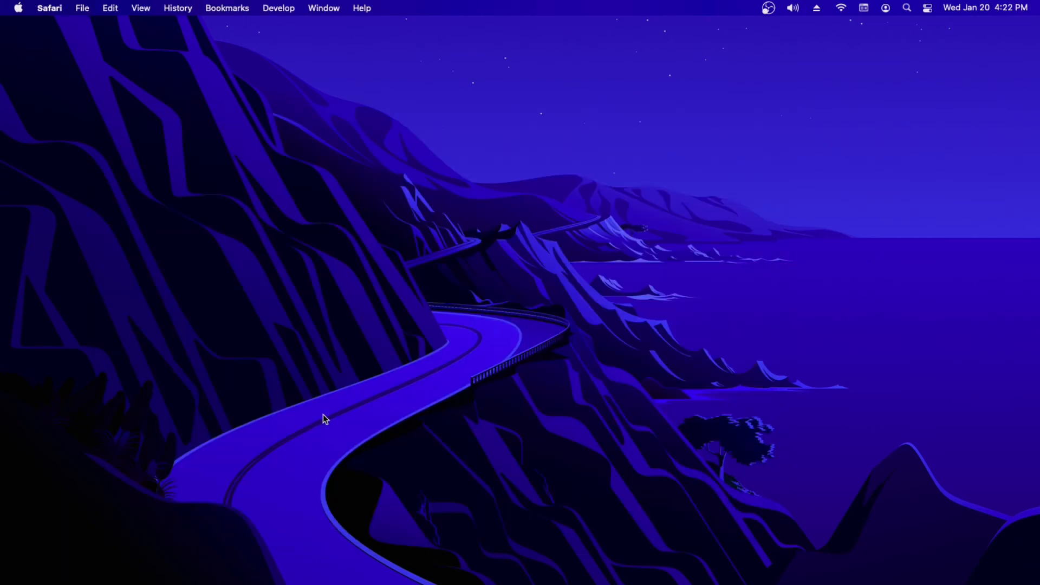
mouse_move(624, 149)
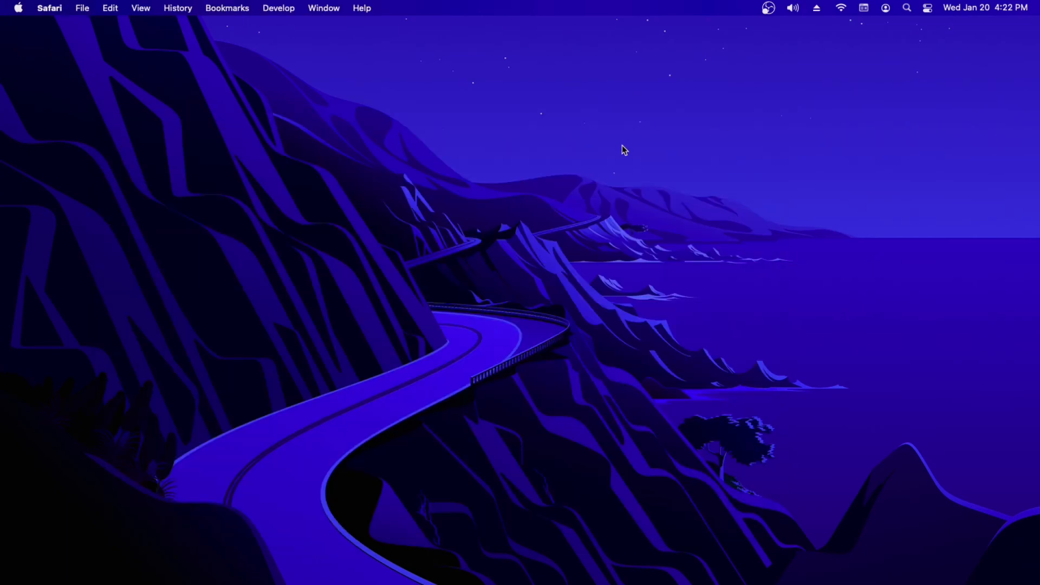
mouse_move(556, 168)
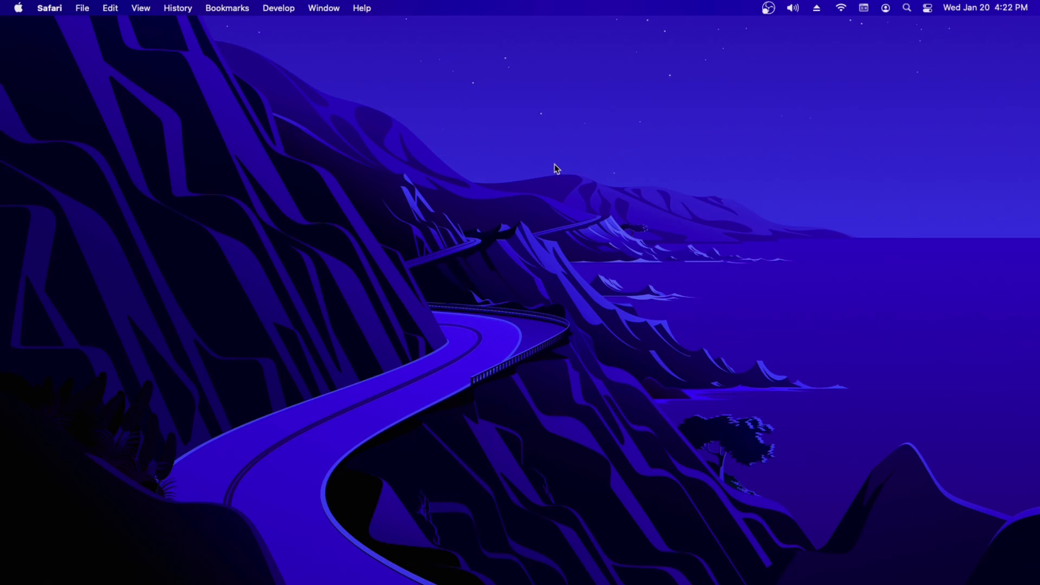